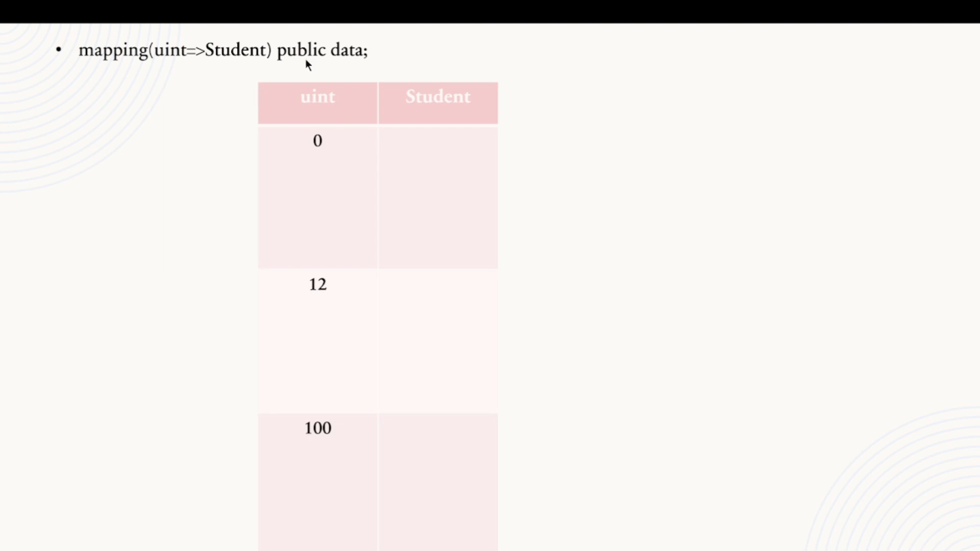
pyautogui.moveTo(312, 208)
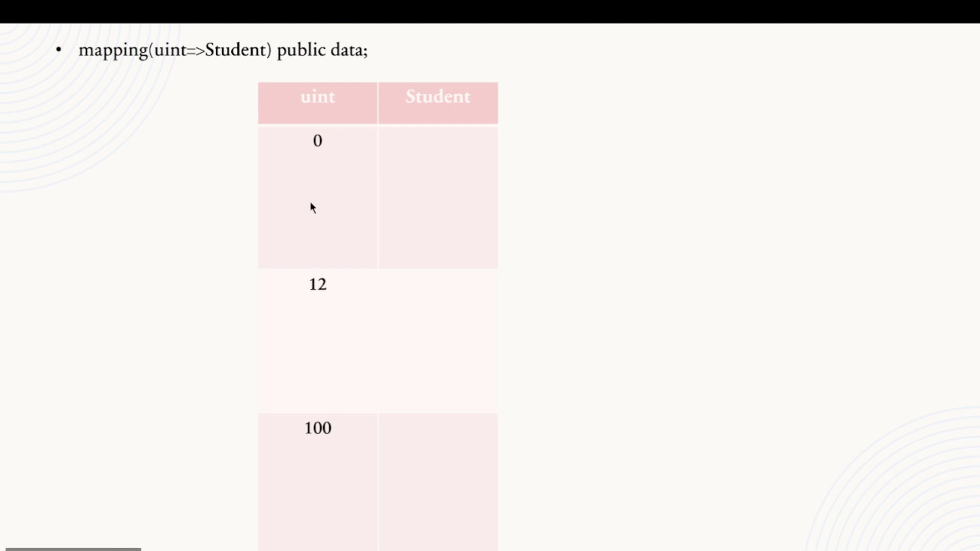
pyautogui.moveTo(315, 334)
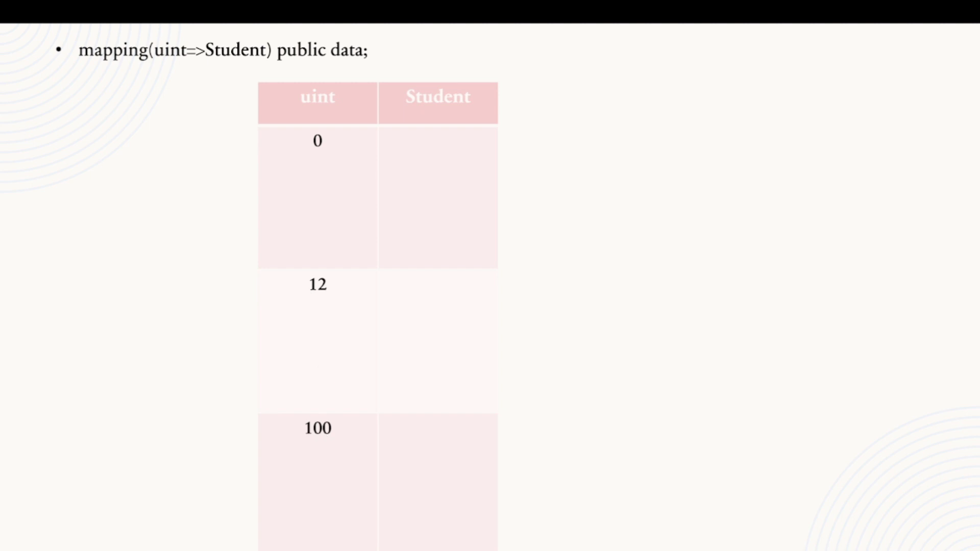
pyautogui.moveTo(312, 208)
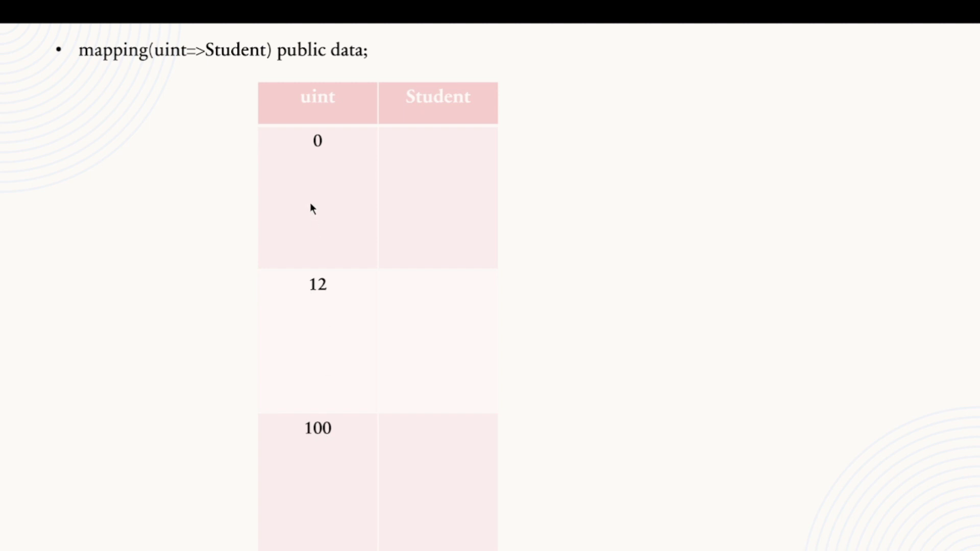
pyautogui.moveTo(321, 197)
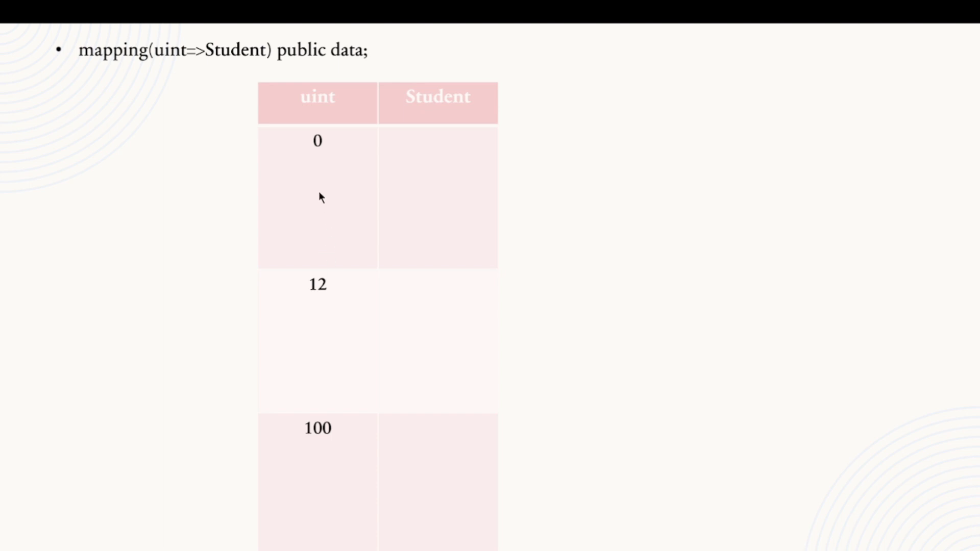
pyautogui.moveTo(329, 327)
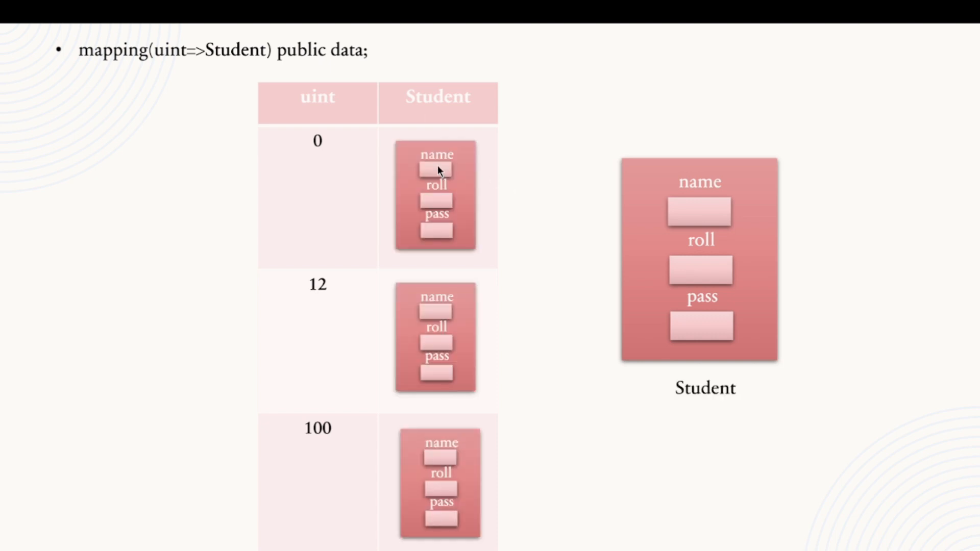
pyautogui.moveTo(329, 156)
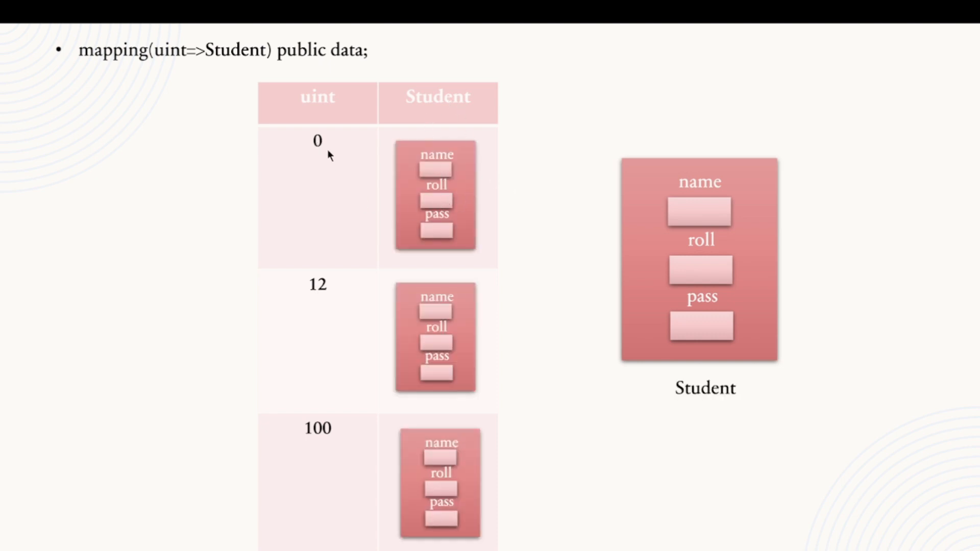
pyautogui.moveTo(479, 209)
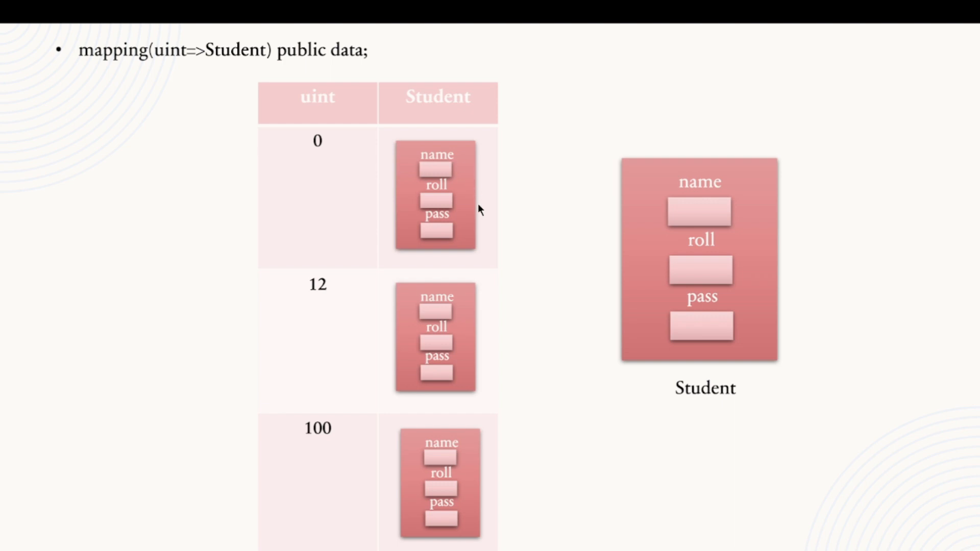
pyautogui.moveTo(496, 355)
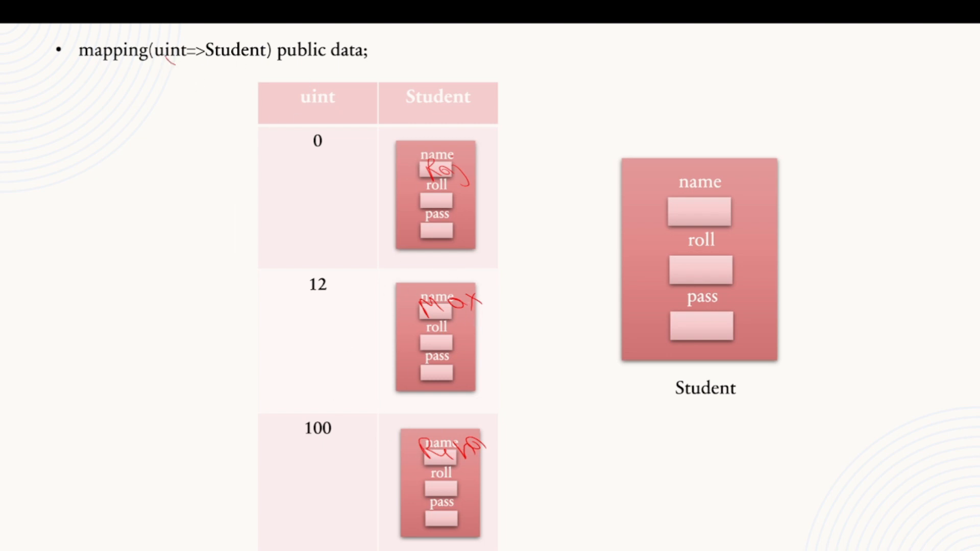
# Step: Circle the uint key and Student value types in the slide's mapping declaration with red ink
pyautogui.moveTo(212, 38); pyautogui.dragTo(250, 63)
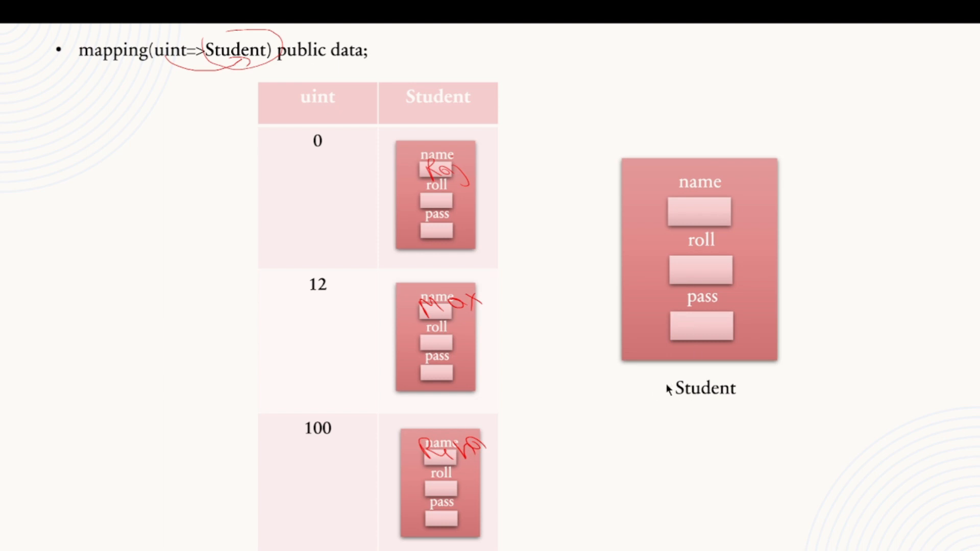
pyautogui.moveTo(281, 73)
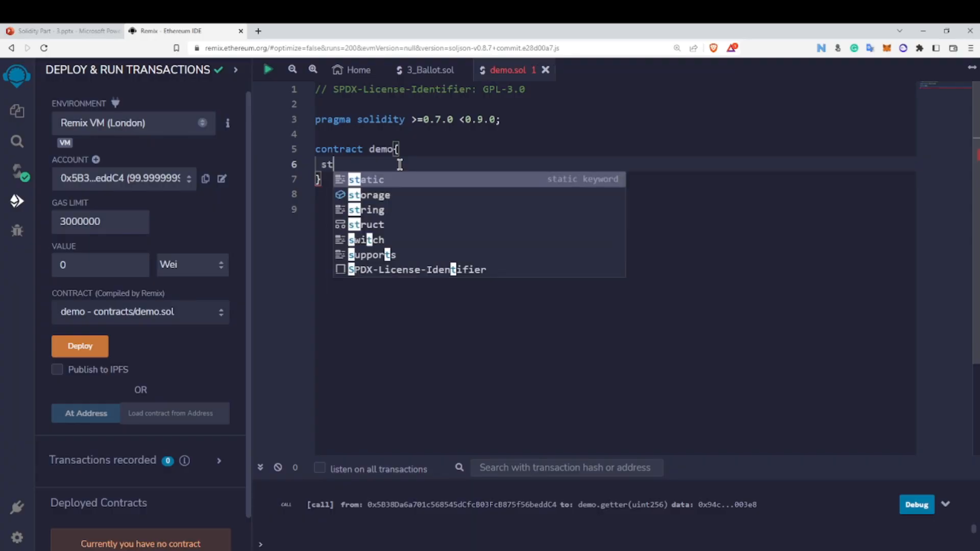
# Step: Define struct Student with fields string name, uint roll and bool pass
pyautogui.write('ruct Student{')
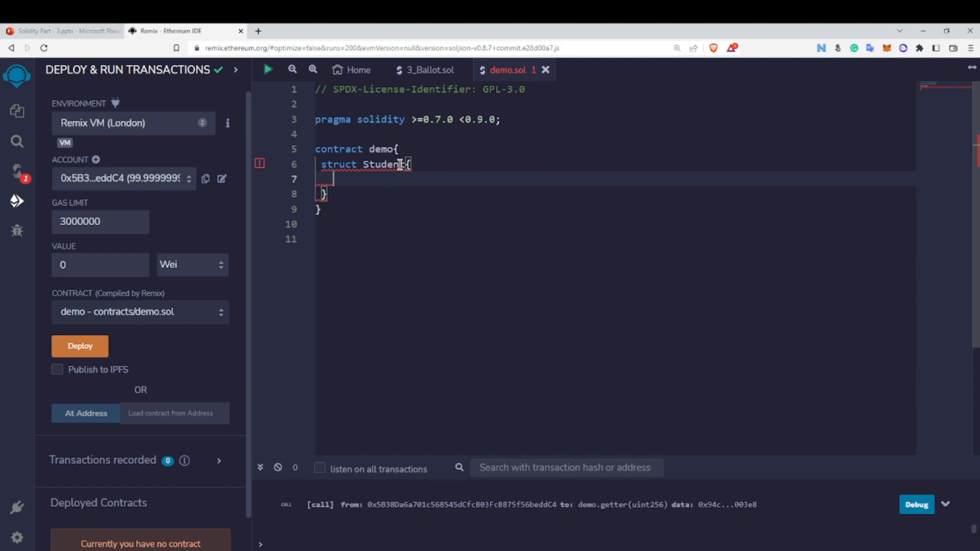
pyautogui.write('string name;')
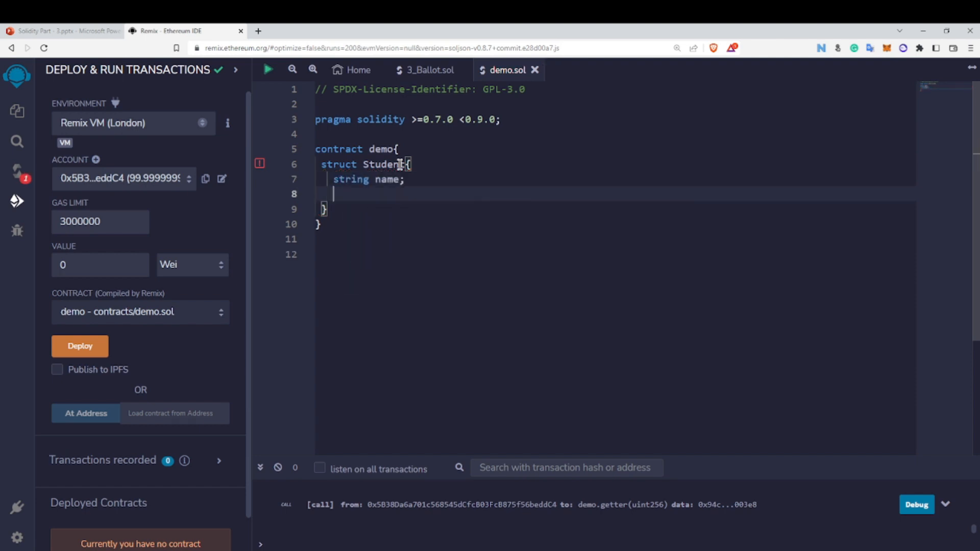
pyautogui.write('uint roll;')
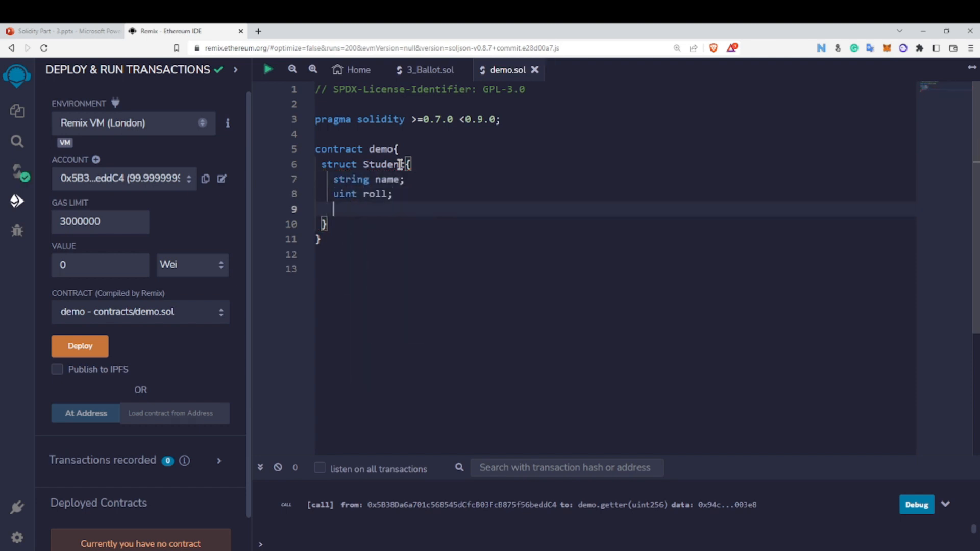
pyautogui.write('bool1')
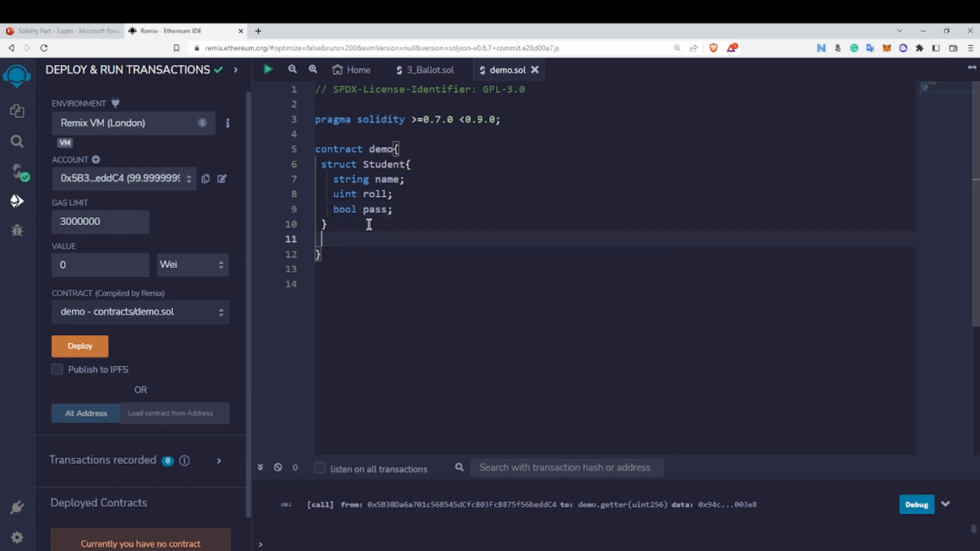
# Step: Declare a public mapping(uint=>Student) named data
pyautogui.write('mapping')
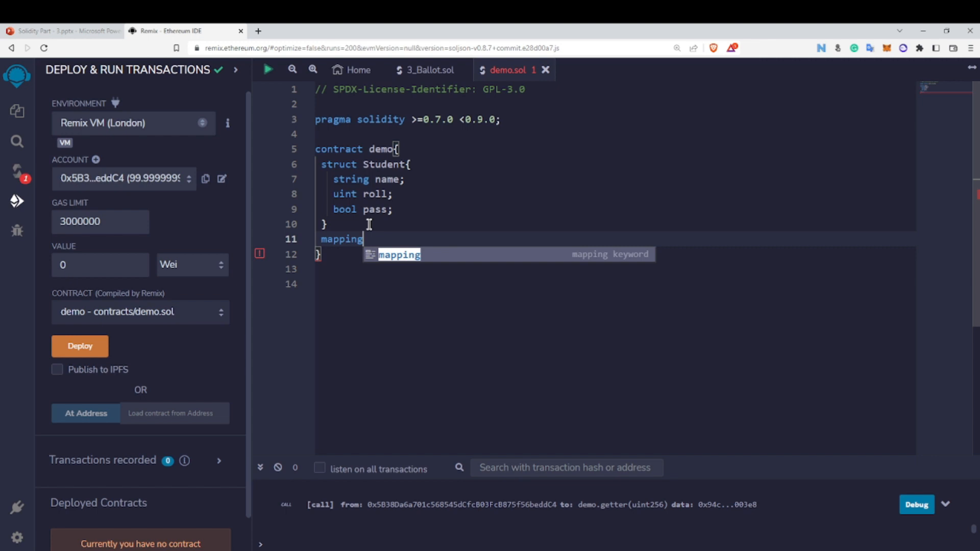
pyautogui.write('(uint=>')
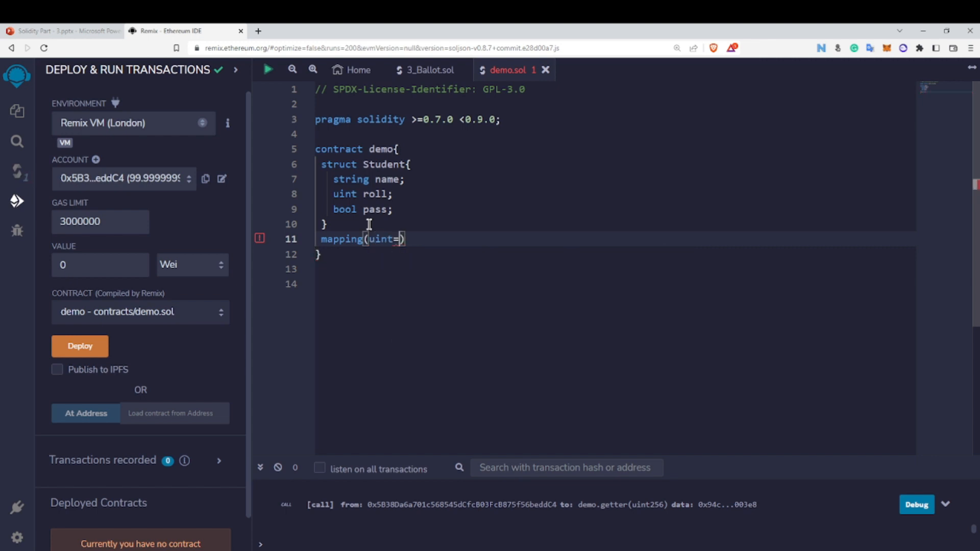
pyautogui.write('Studen')
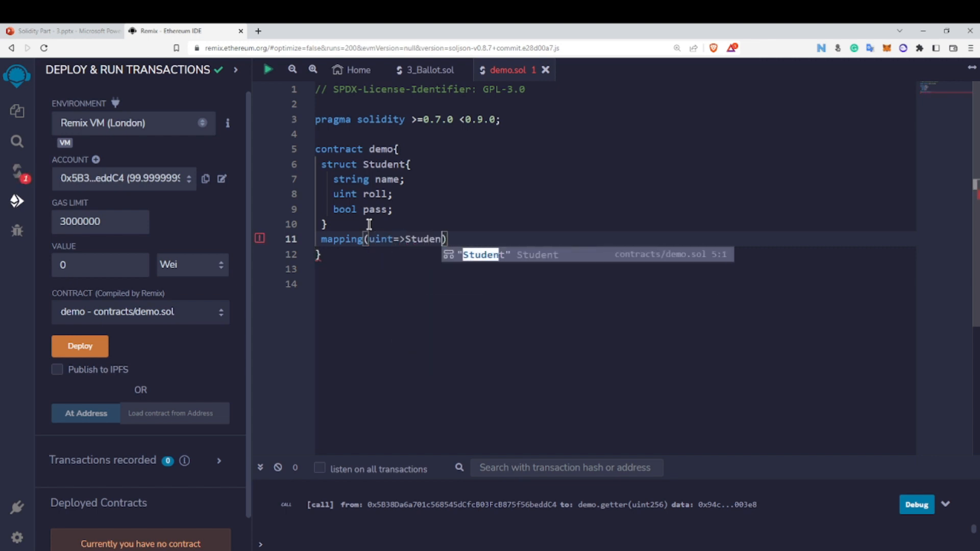
pyautogui.write(') public data;')
pyautogui.click(615, 269)
pyautogui.write('function inser')
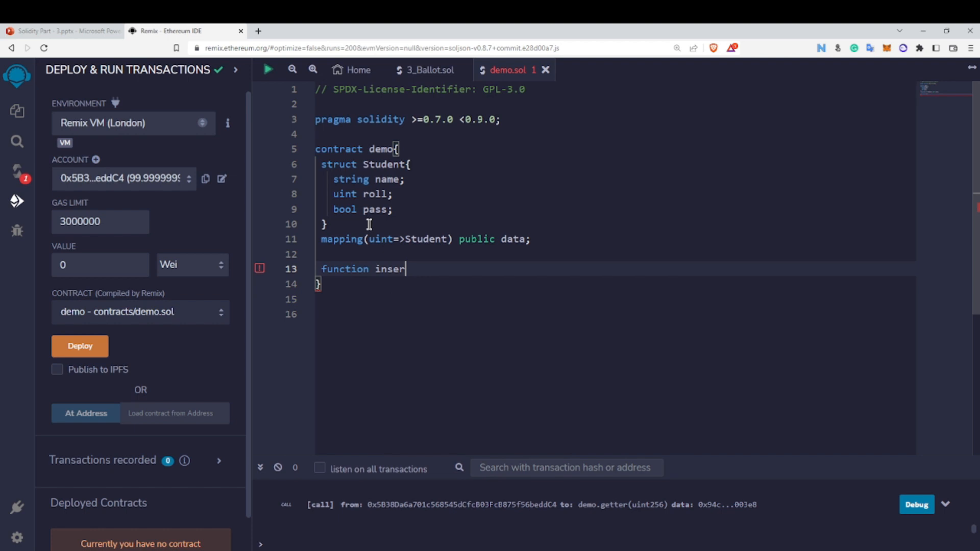
# Step: Give insert the parameters uint index, string memory _name, uint _roll and bool _pass
pyautogui.write('t()')
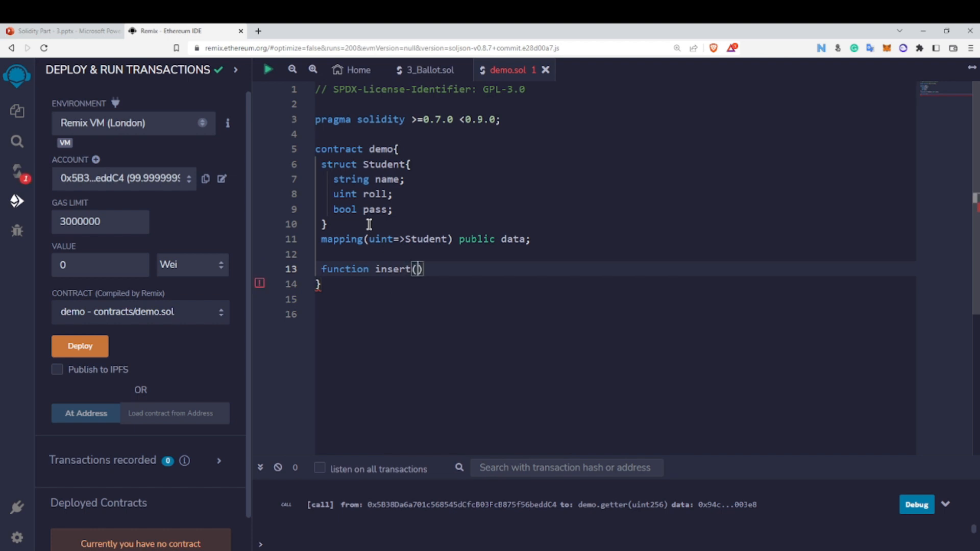
pyautogui.write('u')
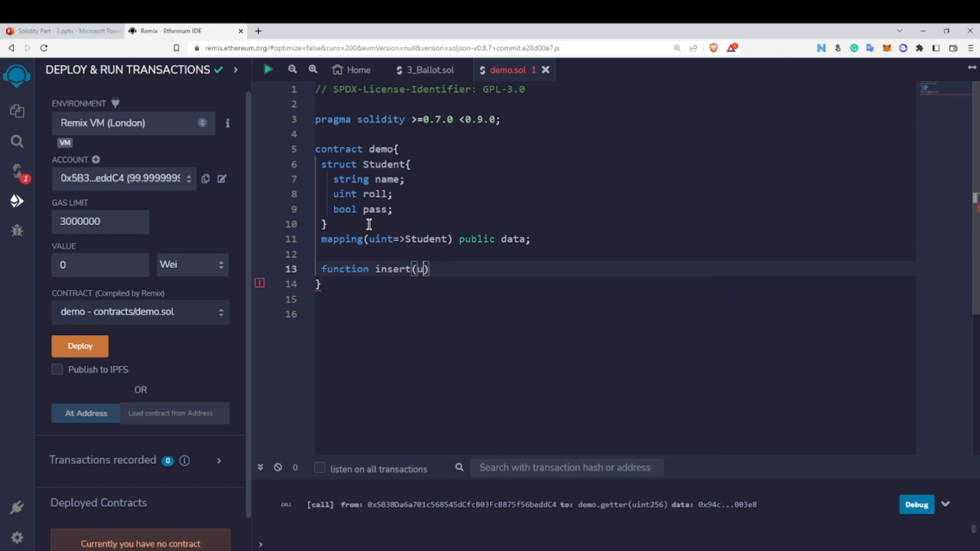
pyautogui.write('int index')
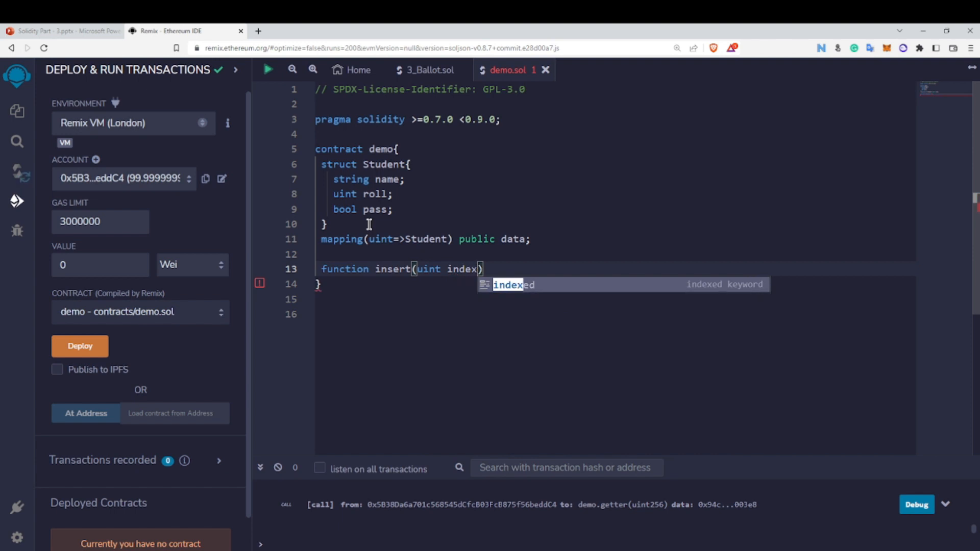
pyautogui.write(',')
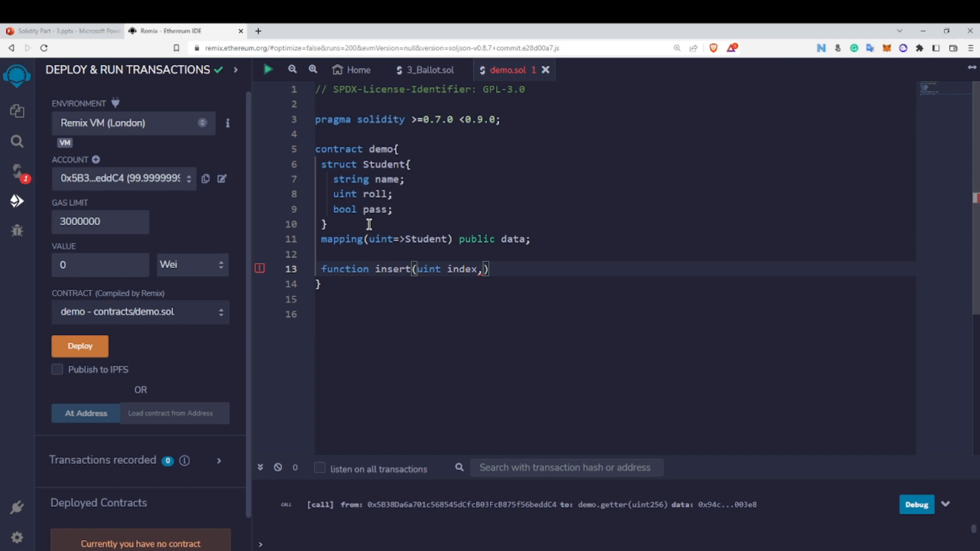
pyautogui.write('string')
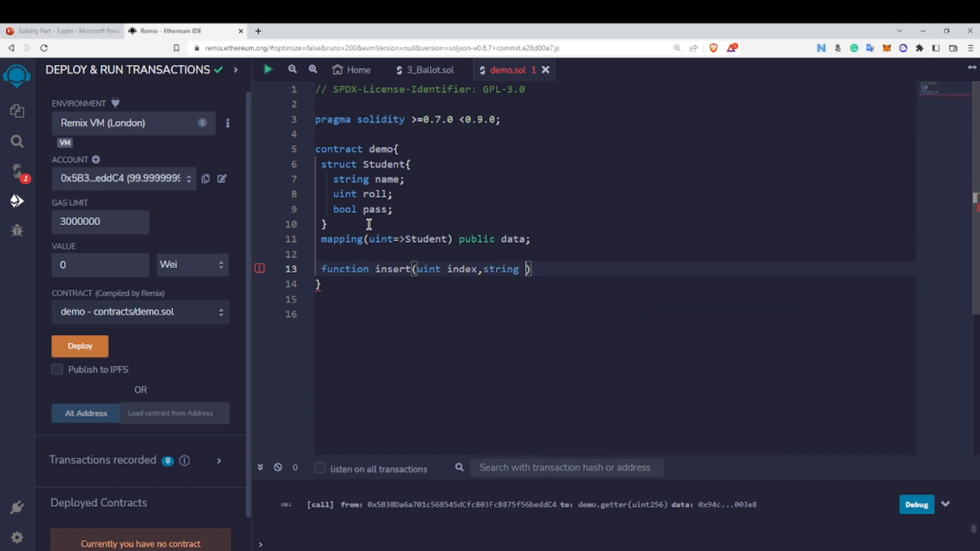
pyautogui.write('memory _name')
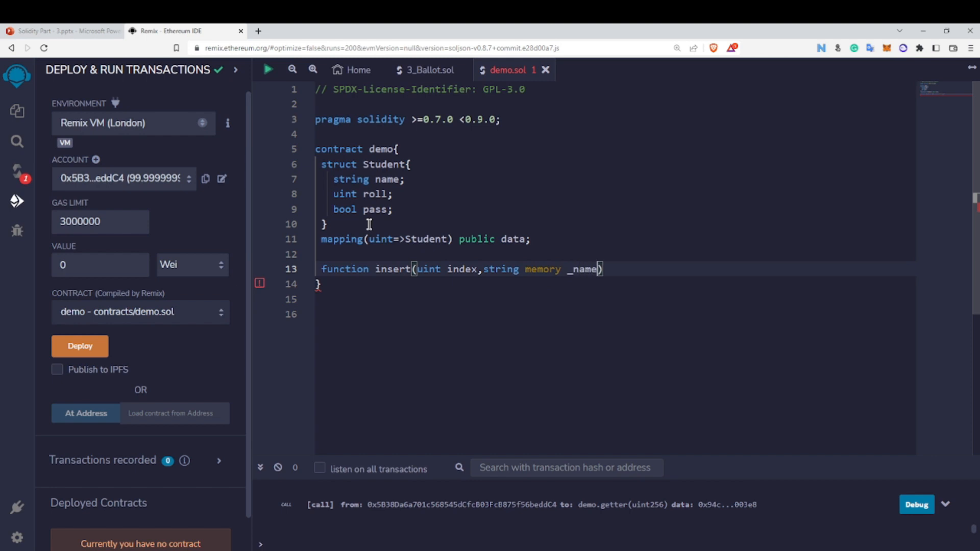
pyautogui.write(',uint _ro')
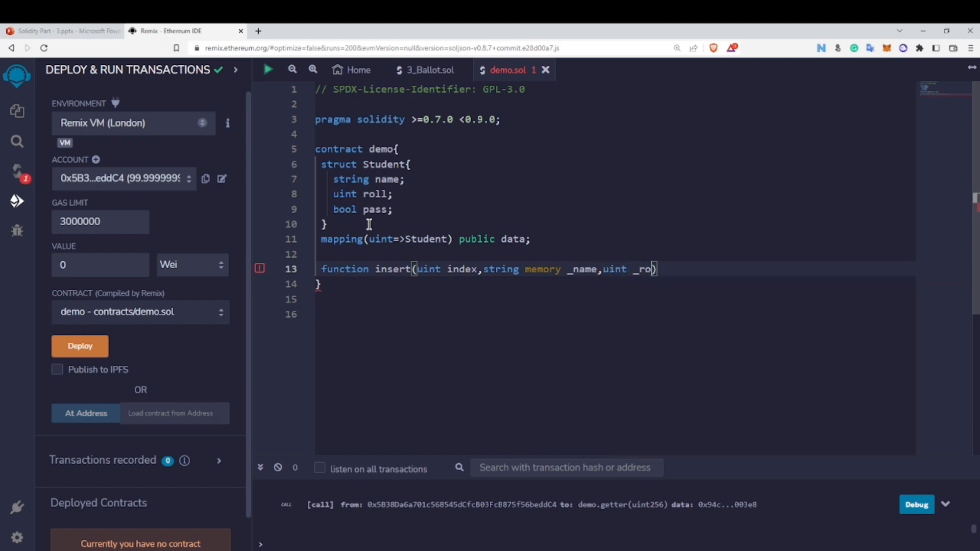
pyautogui.write('ll,')
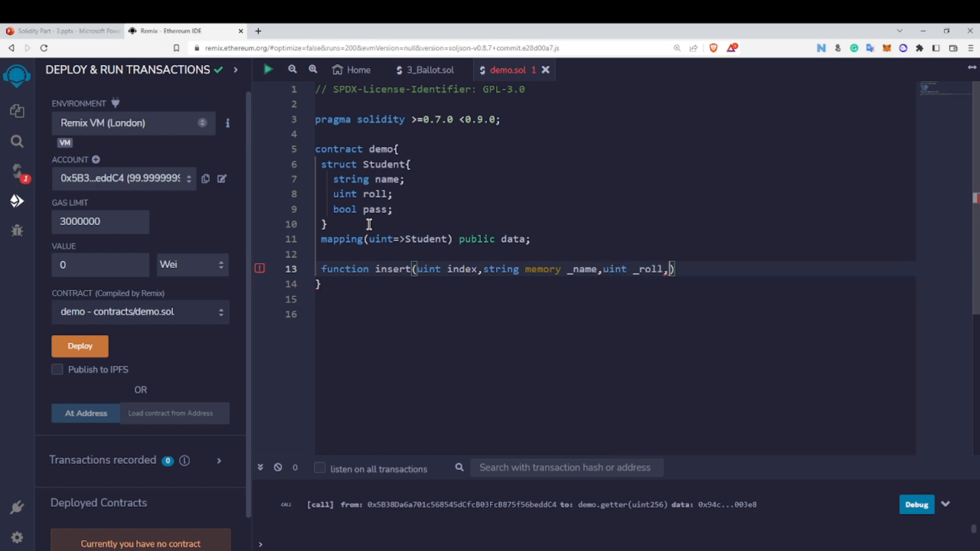
pyautogui.write('bool _pass')
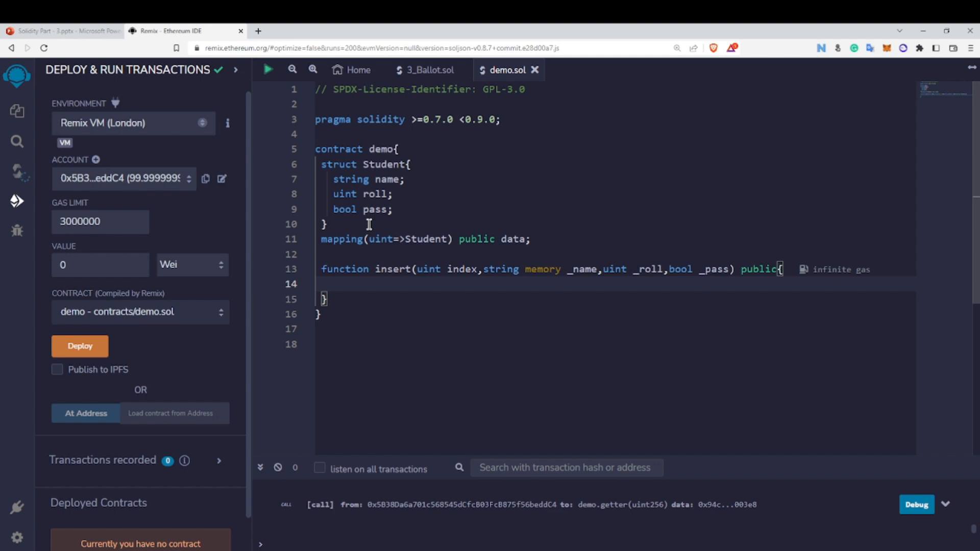
# Step: Write the insert body data[index]=Student(_name,_roll,_pass);
pyautogui.write('data[]')
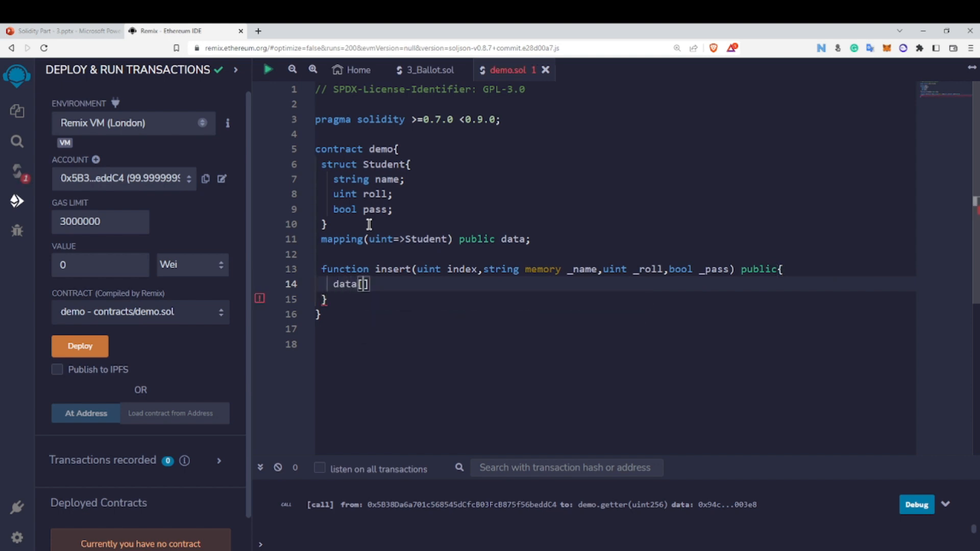
pyautogui.write('inse')
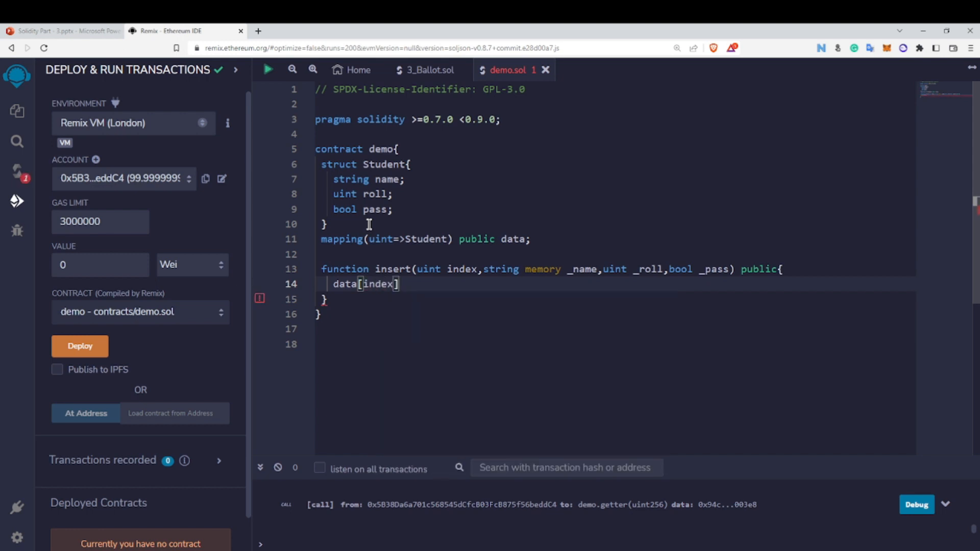
pyautogui.write('=Student(')
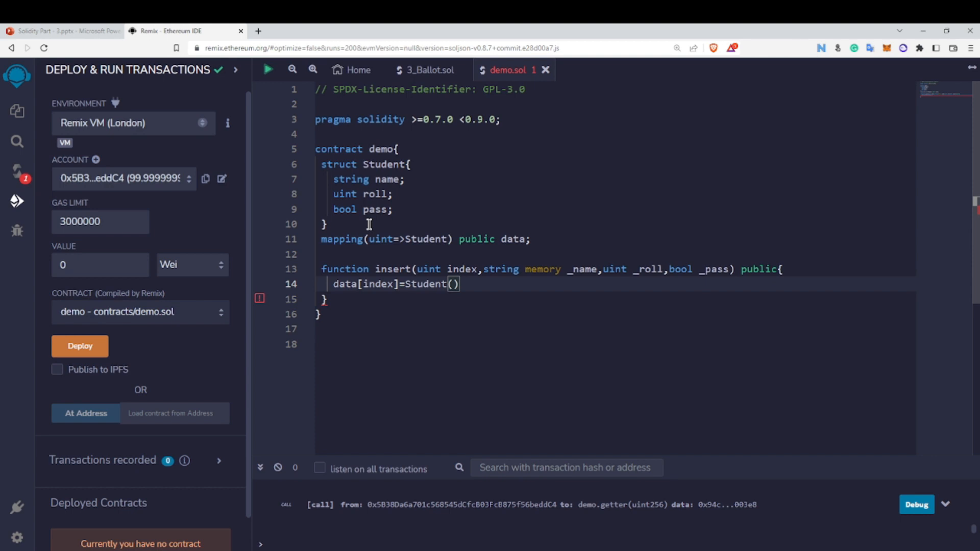
pyautogui.write('_name,_ro')
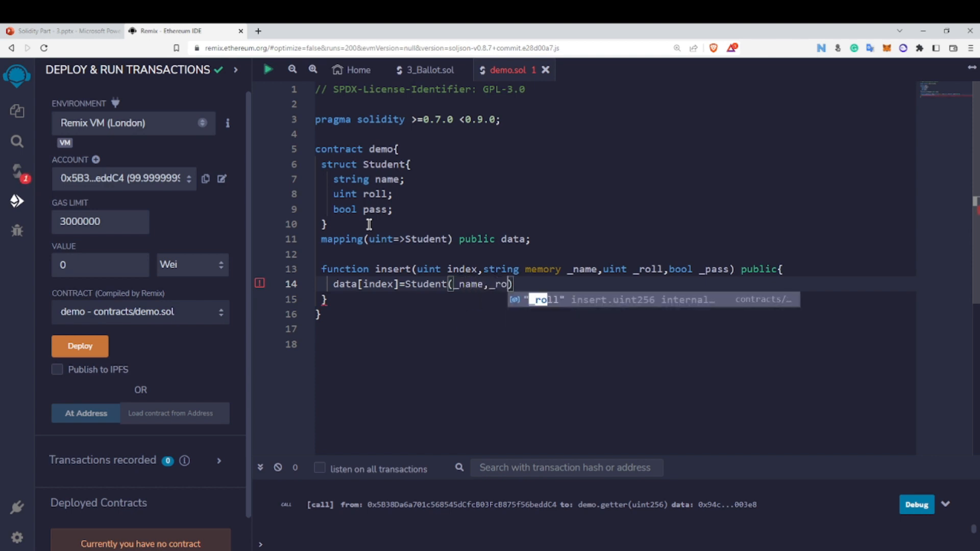
pyautogui.write(',_pass')
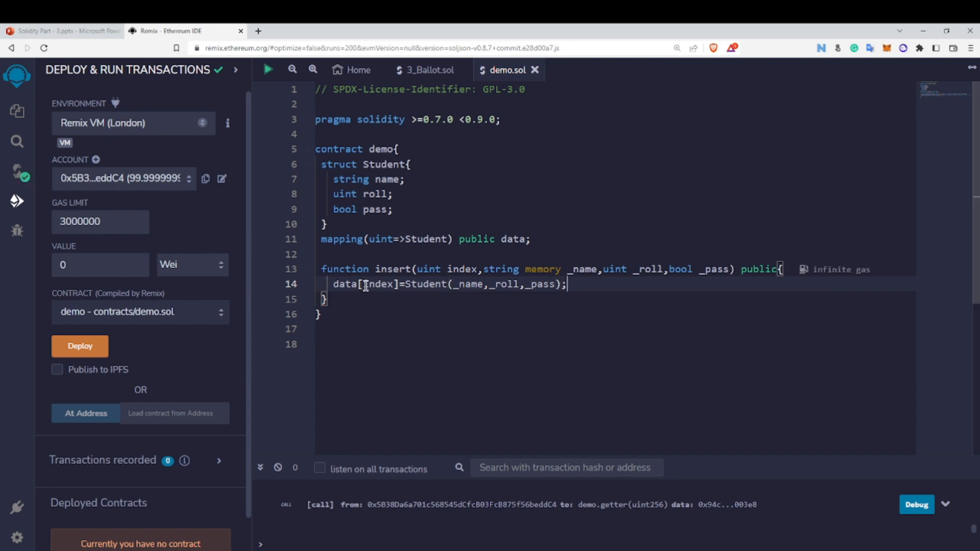
pyautogui.write('function returnValue(')
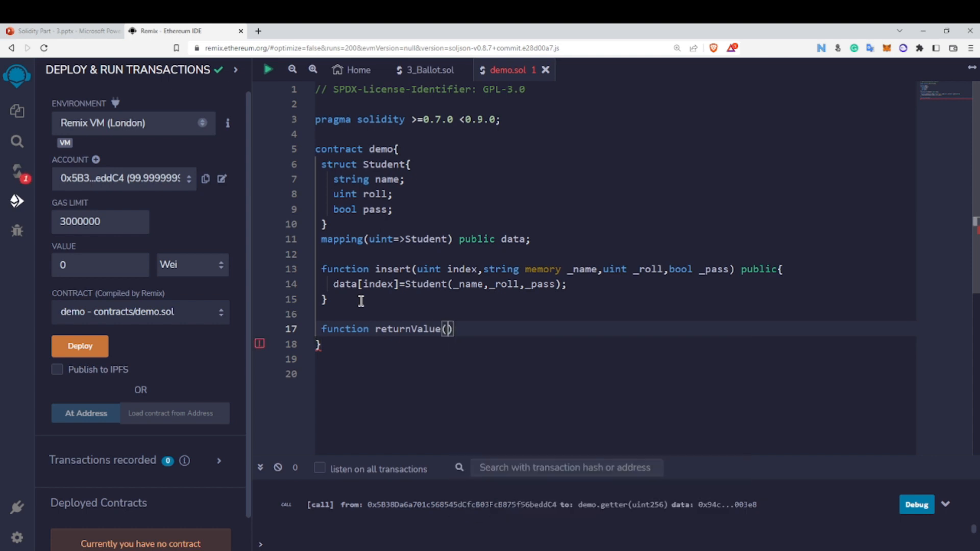
# Step: Write returnValue(uint index) public view returning data[index], then deploy the demo contract
pyautogui.write('uin index')
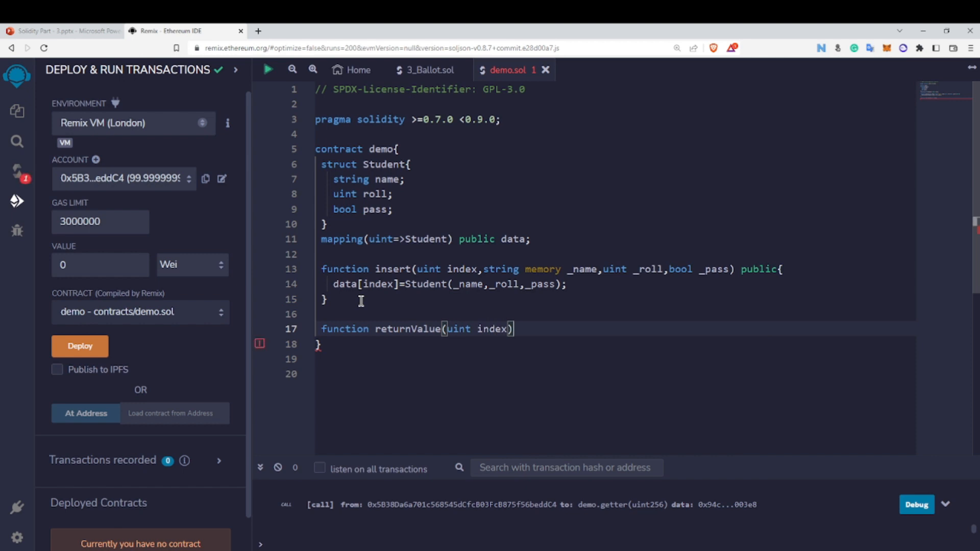
pyautogui.write('public')
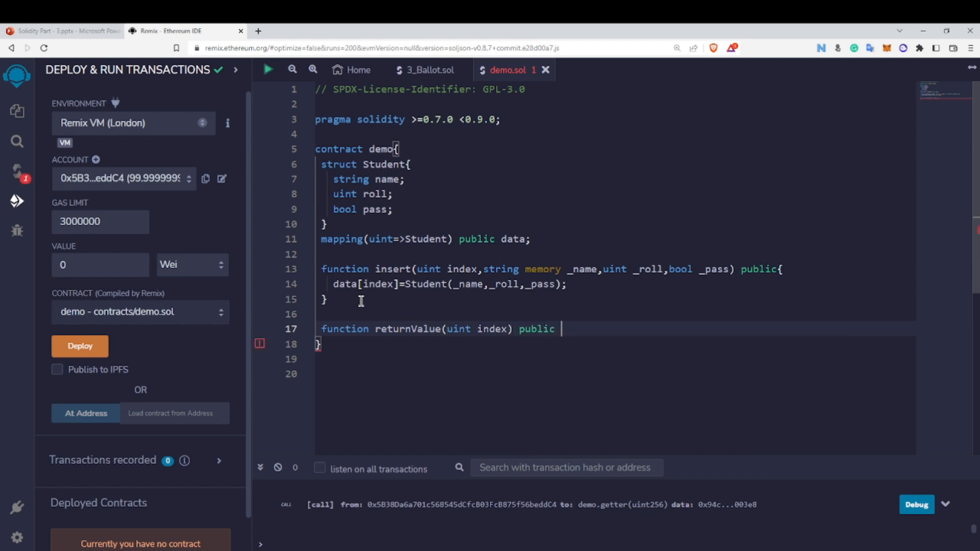
pyautogui.write('view returns(')
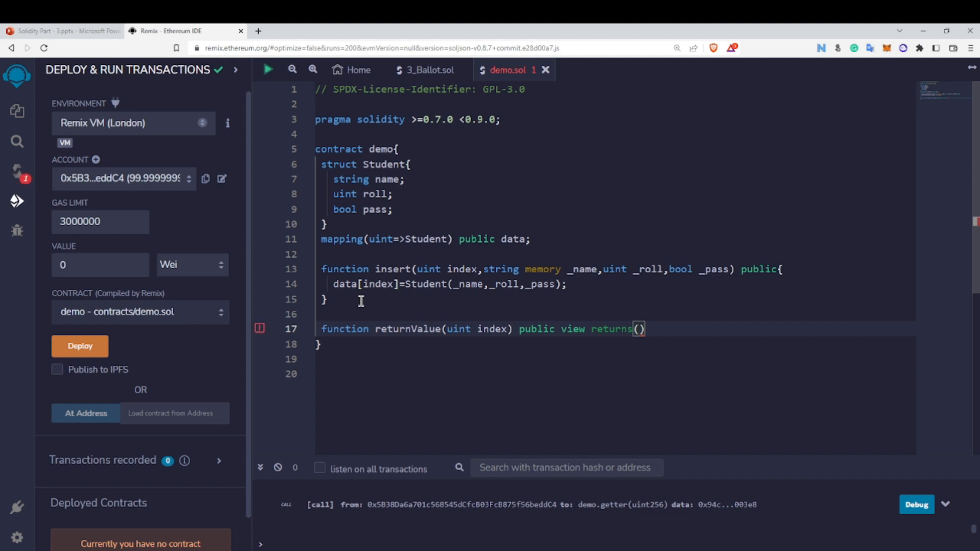
pyautogui.moveTo(404, 295)
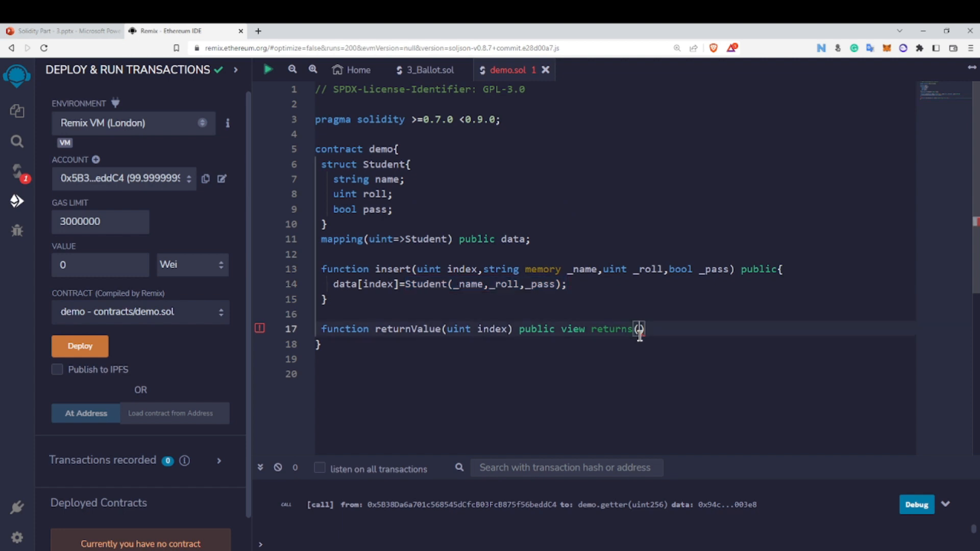
pyautogui.write('st')
pyautogui.write('return data[')
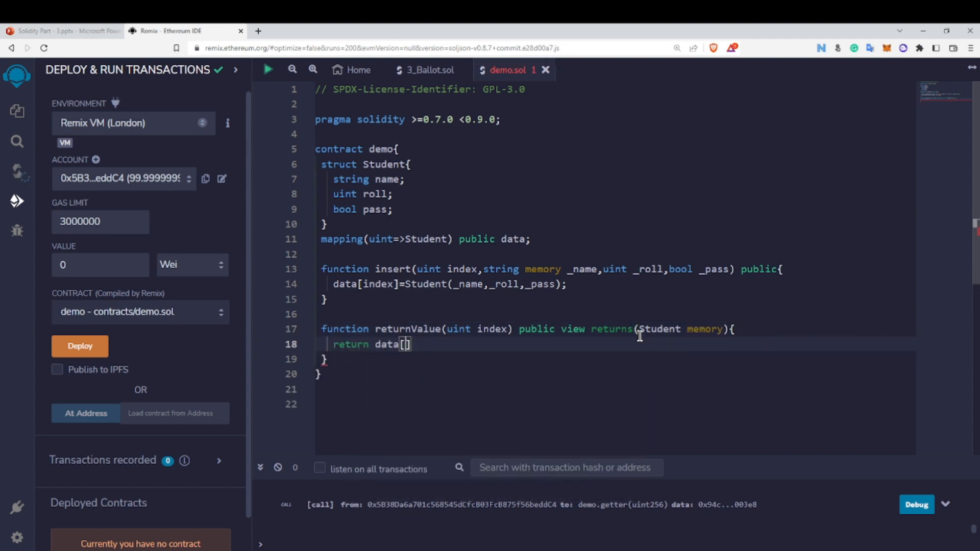
pyautogui.write('index];')
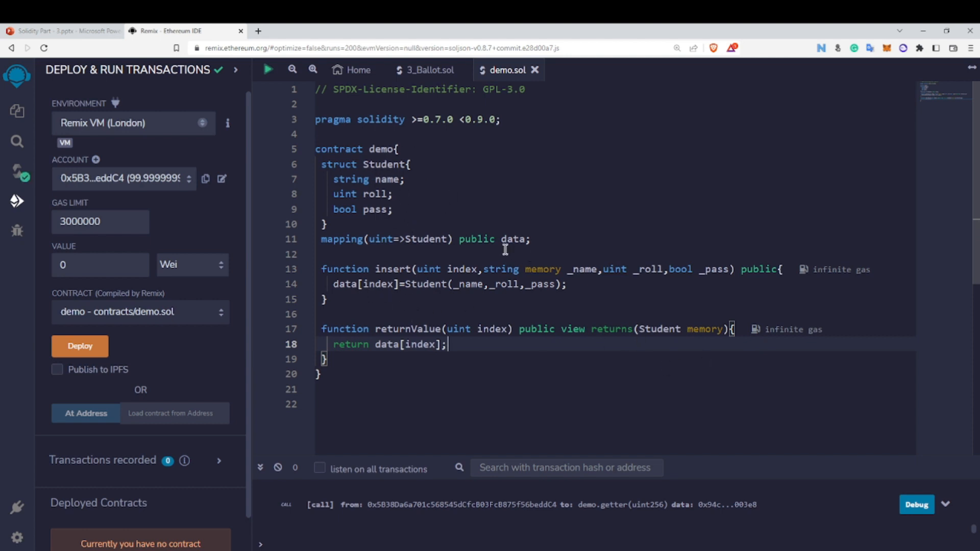
pyautogui.click(79, 345)
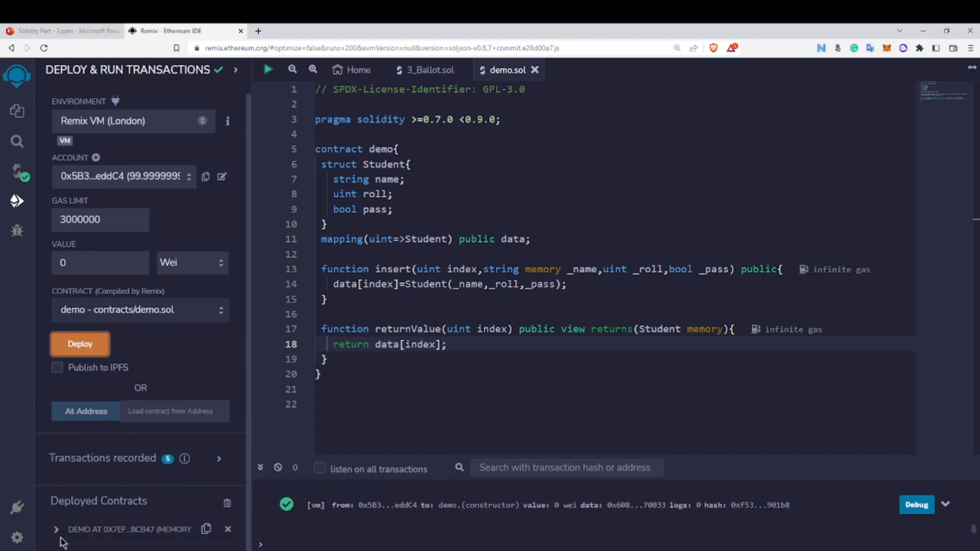
# Step: Run insert on the deployed demo contract with index 9, name Raj, roll 1, pass fail
pyautogui.click(56, 529)
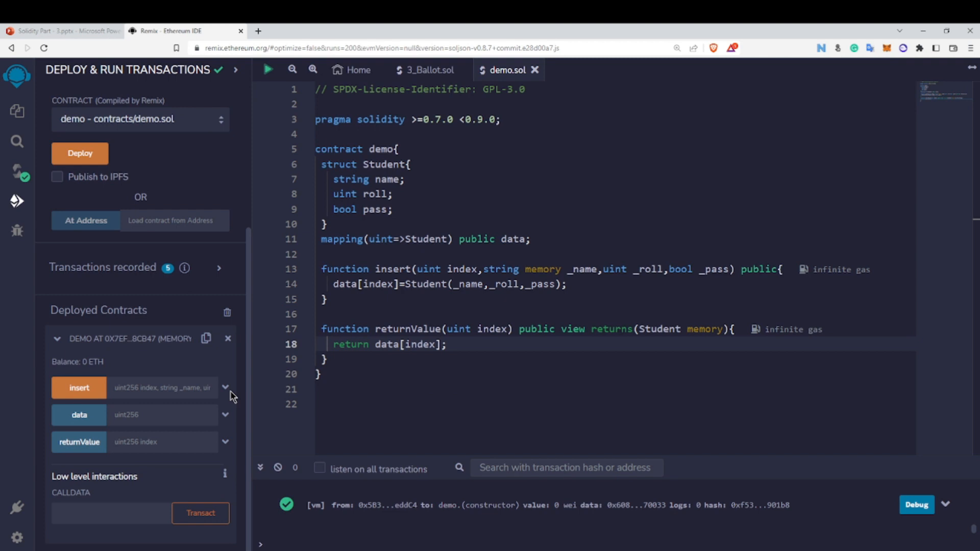
pyautogui.click(225, 388)
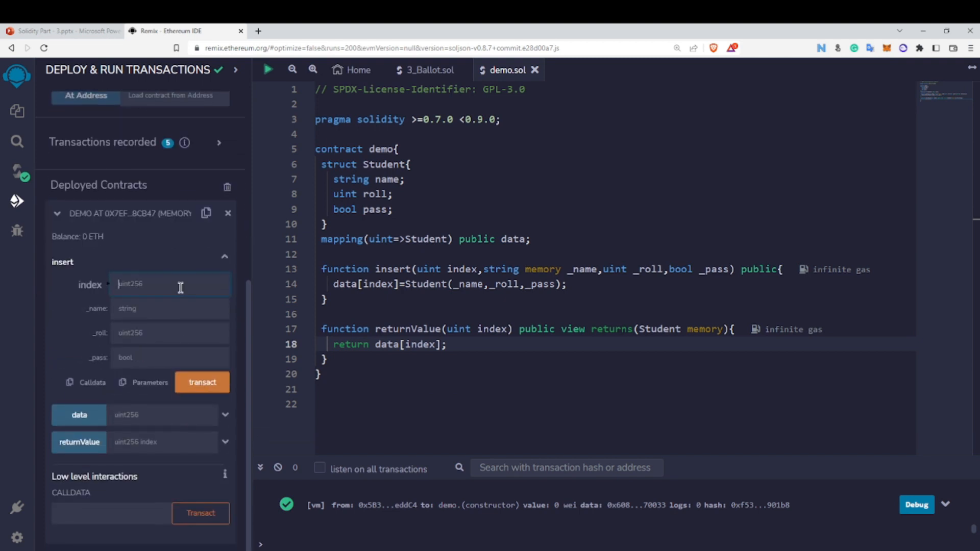
pyautogui.write('9')
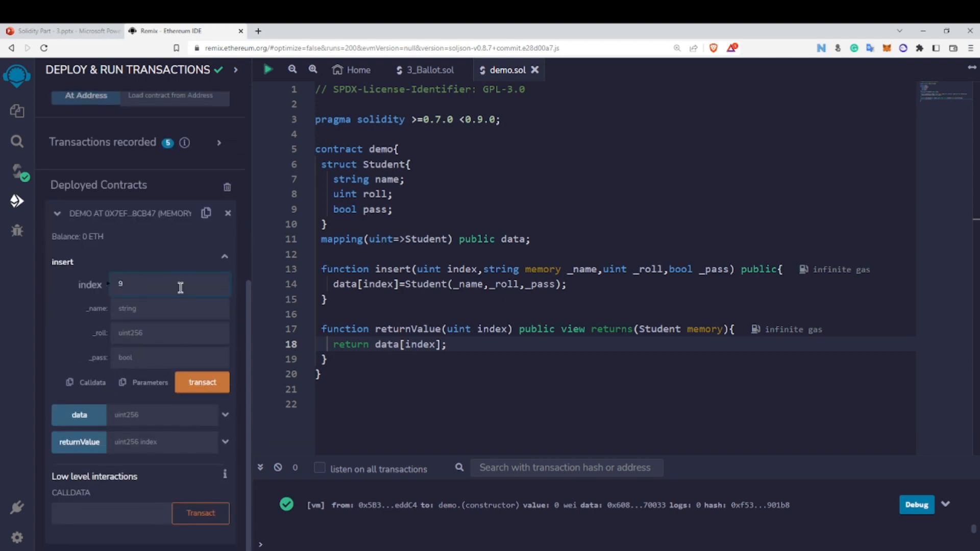
pyautogui.write('Raj')
pyautogui.click(172, 333)
pyautogui.write('1')
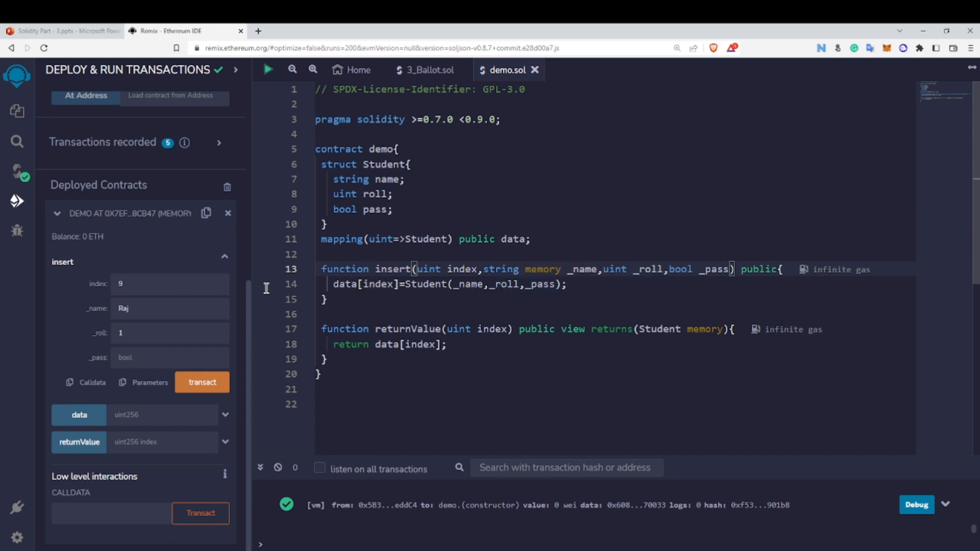
pyautogui.moveTo(549, 273)
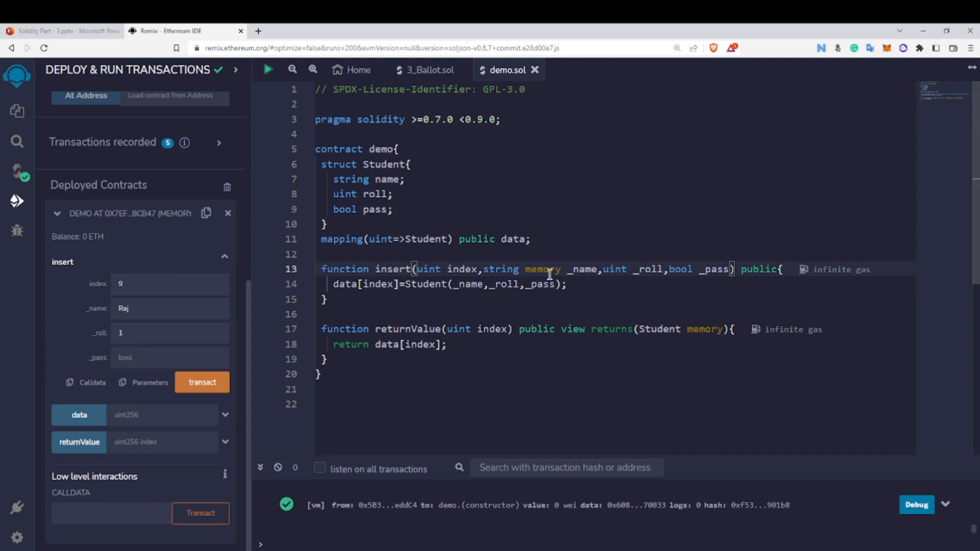
pyautogui.moveTo(456, 287)
pyautogui.write('fa')
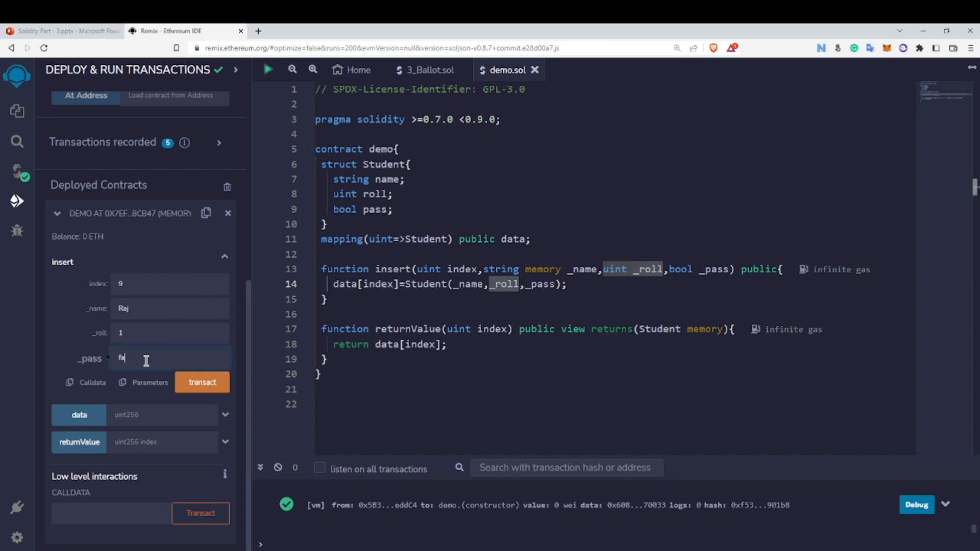
pyautogui.write('il')
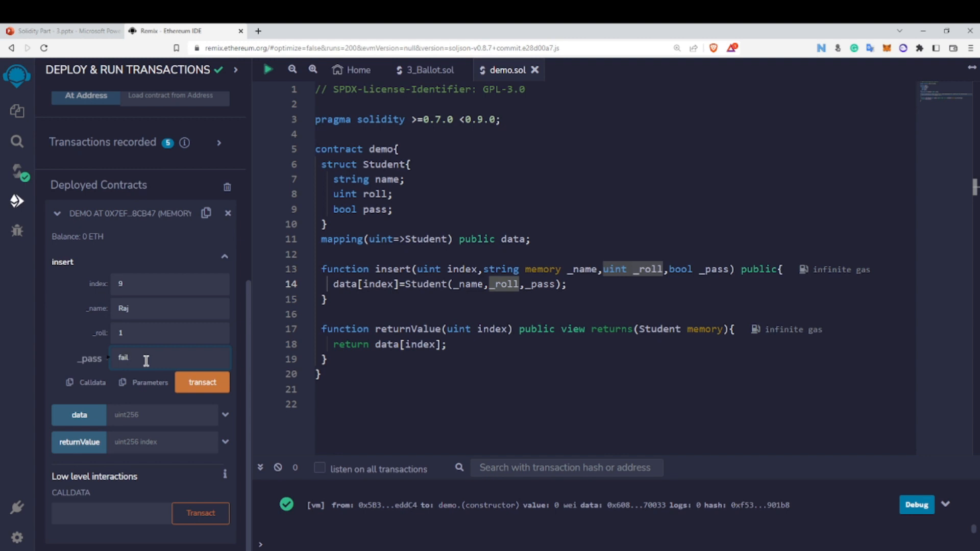
pyautogui.click(202, 382)
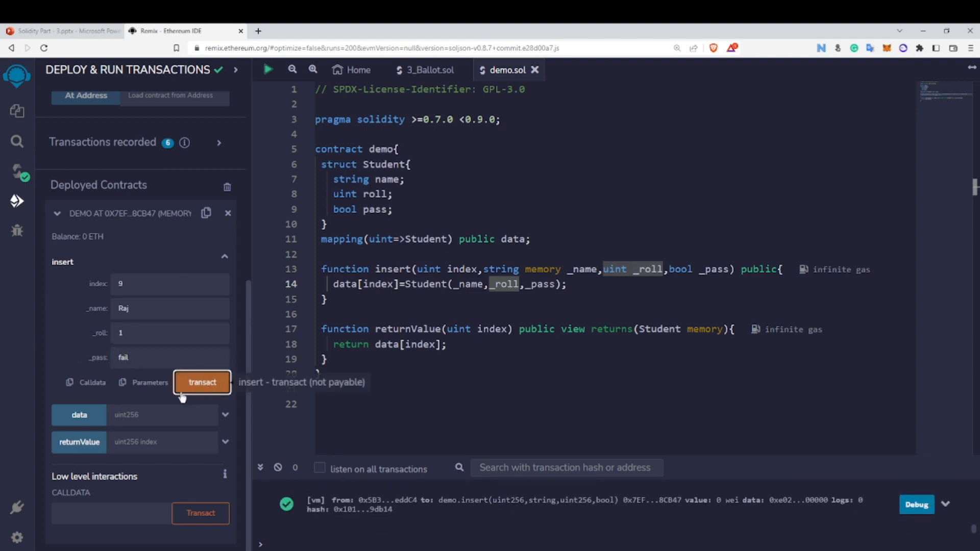
# Step: Query the data getter for index 9, returning Raj, 1, true
pyautogui.click(162, 414)
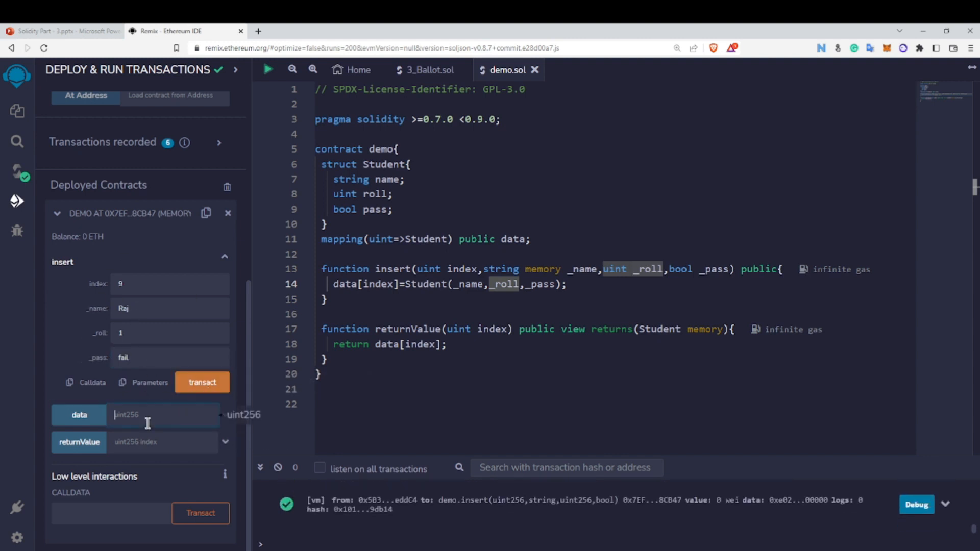
pyautogui.click(78, 414)
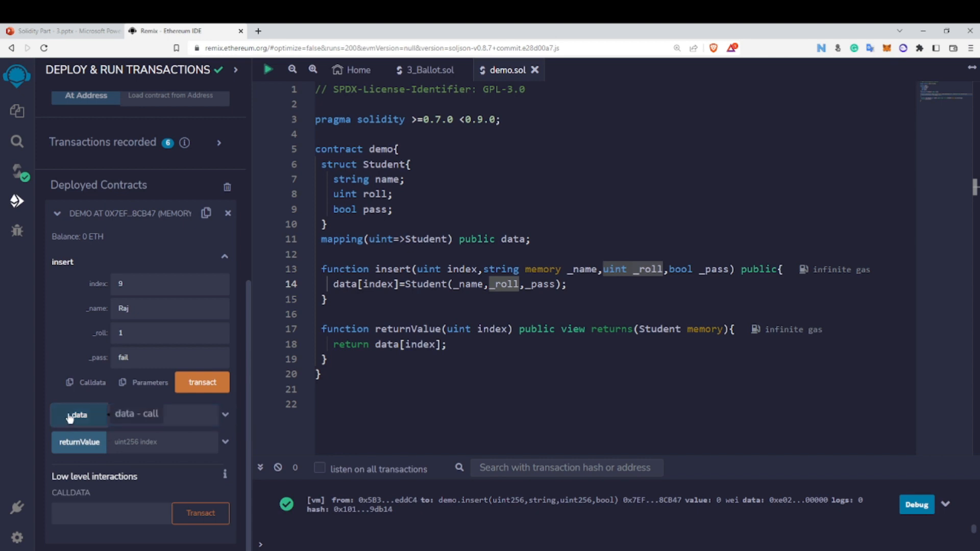
pyautogui.click(78, 414)
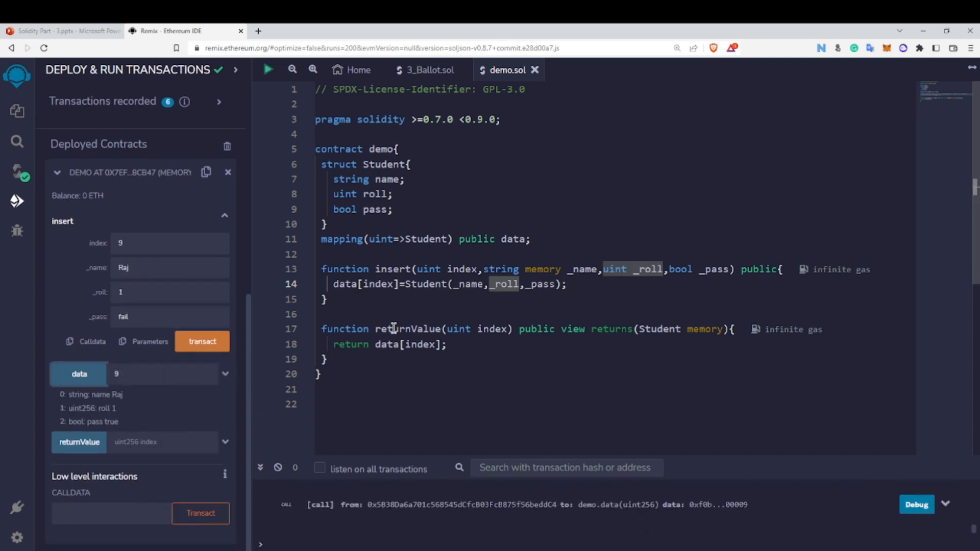
pyautogui.doubleClick(512, 239)
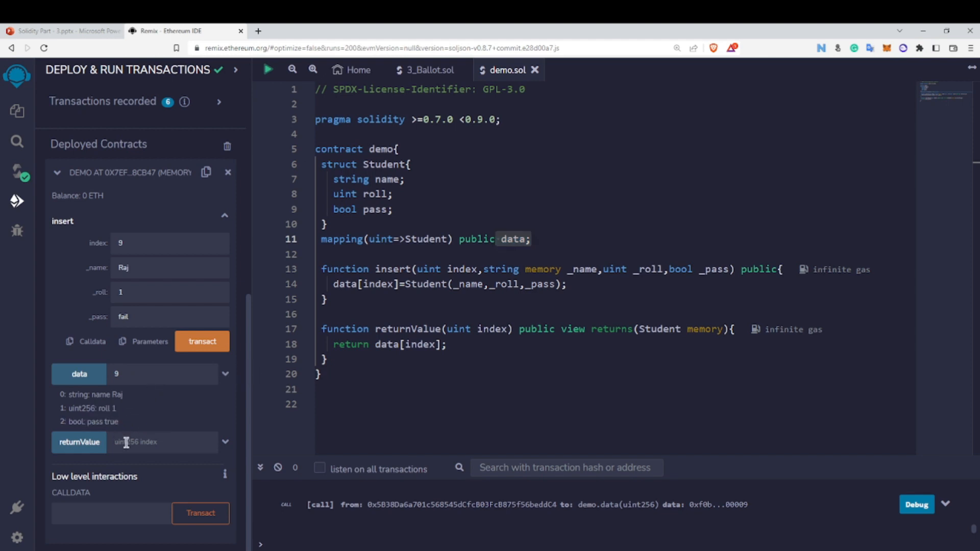
# Step: Call returnValue for index 9, also returning Raj, 1, true
pyautogui.click(78, 442)
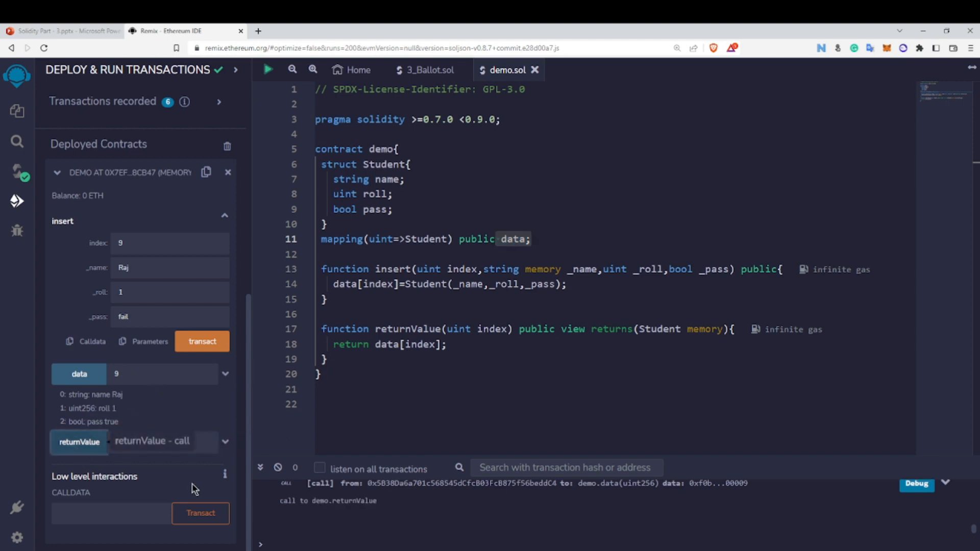
pyautogui.click(80, 441)
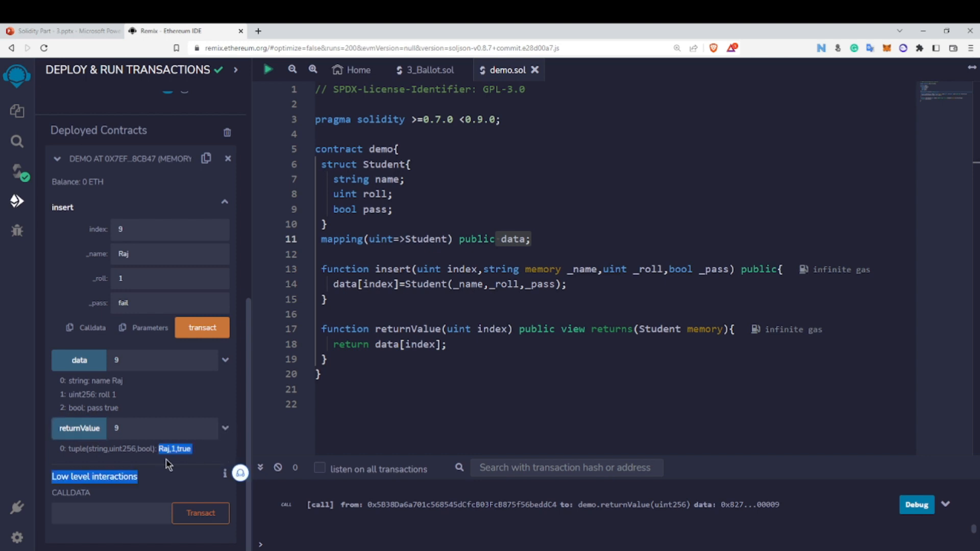
pyautogui.click(491, 404)
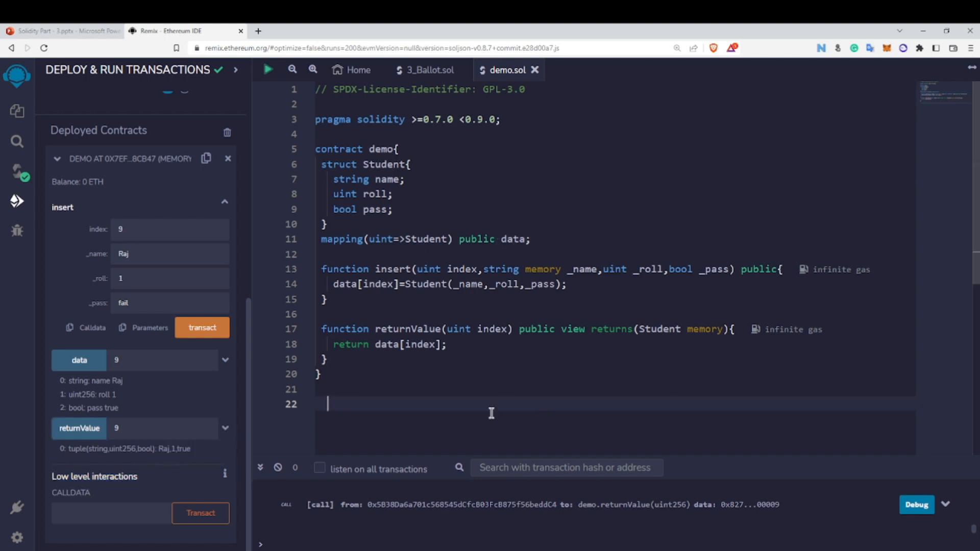
pyautogui.moveTo(425, 172)
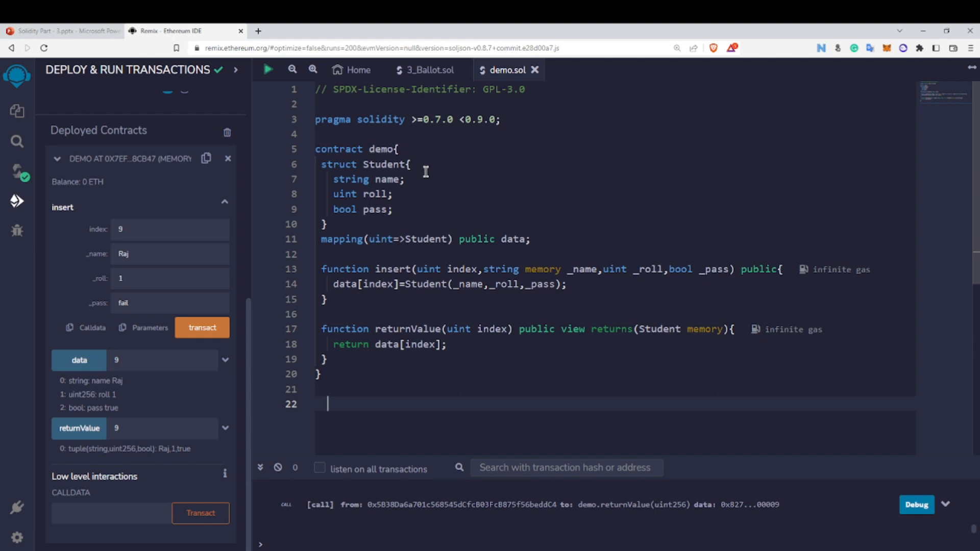
pyautogui.moveTo(415, 239)
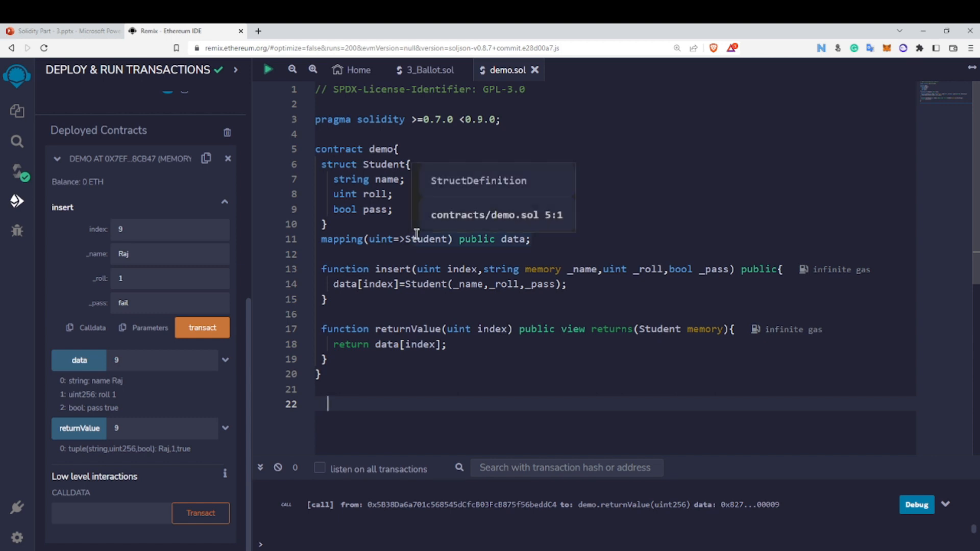